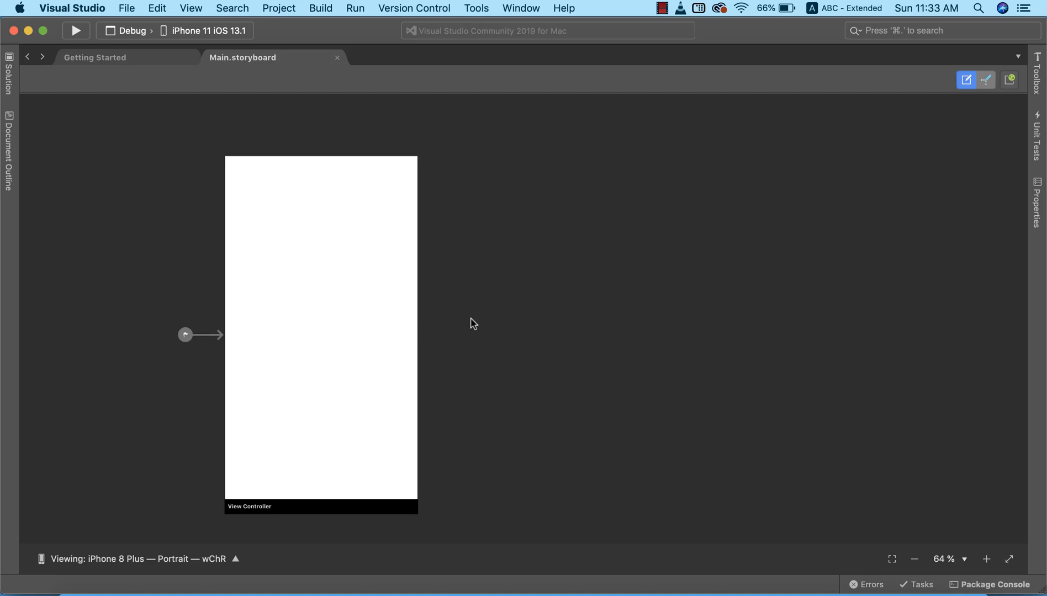
mouse_move(534, 270)
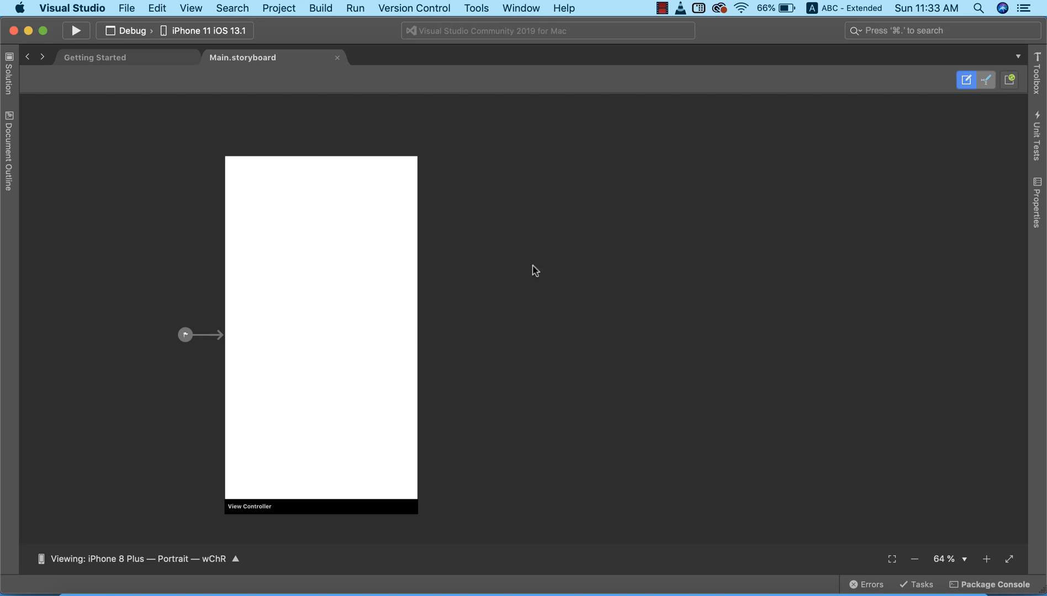
Step: Drag a Label from the Toolbox onto the view, set its text to 'Hello World!', and widen it
left_click(1035, 81)
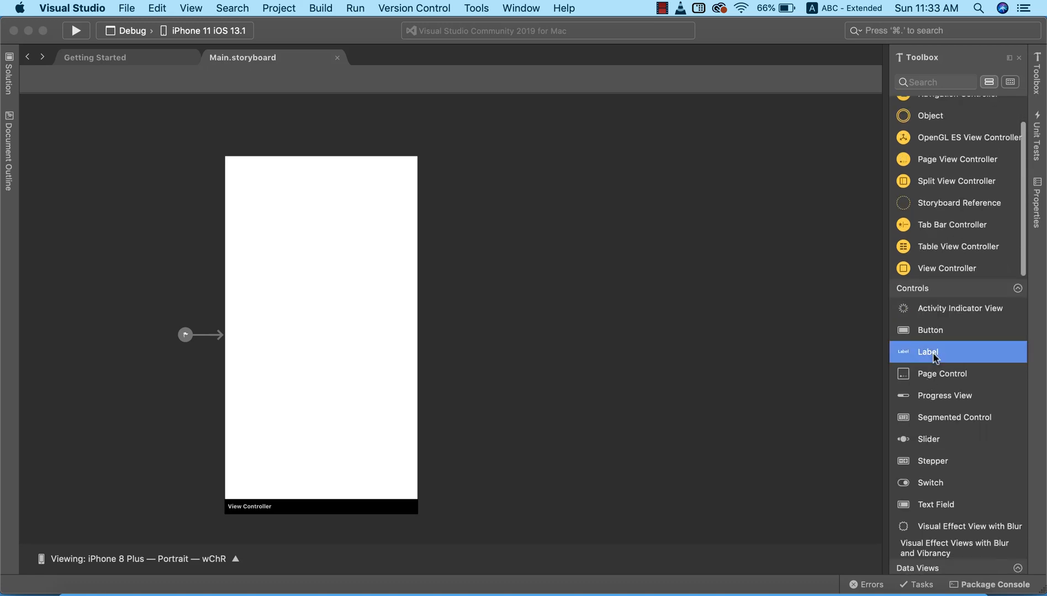
left_click_drag(932, 351, 344, 300)
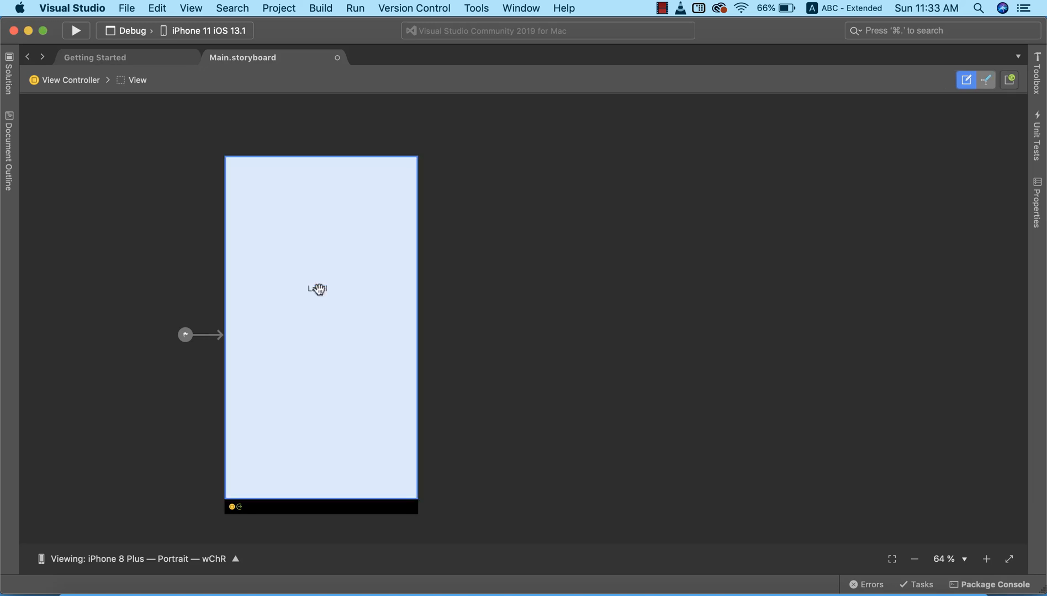
left_click(316, 288)
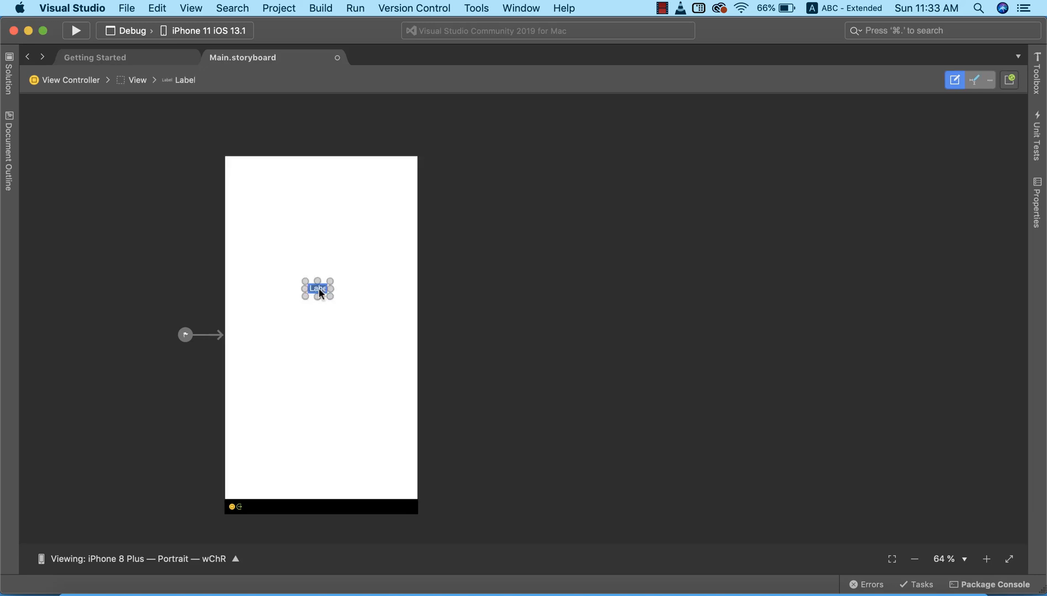
type("Hello")
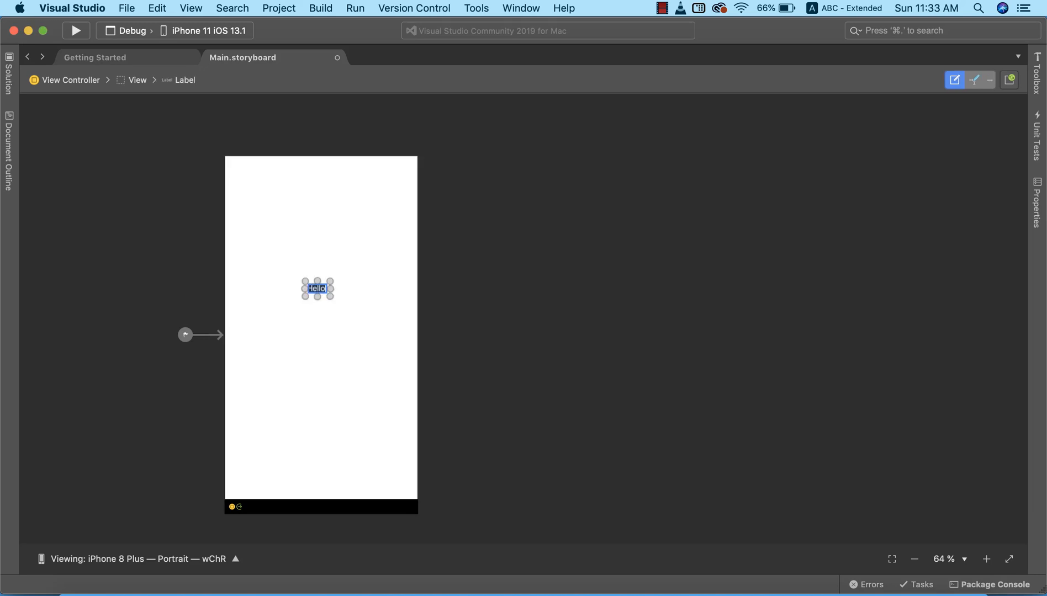
left_click(323, 340)
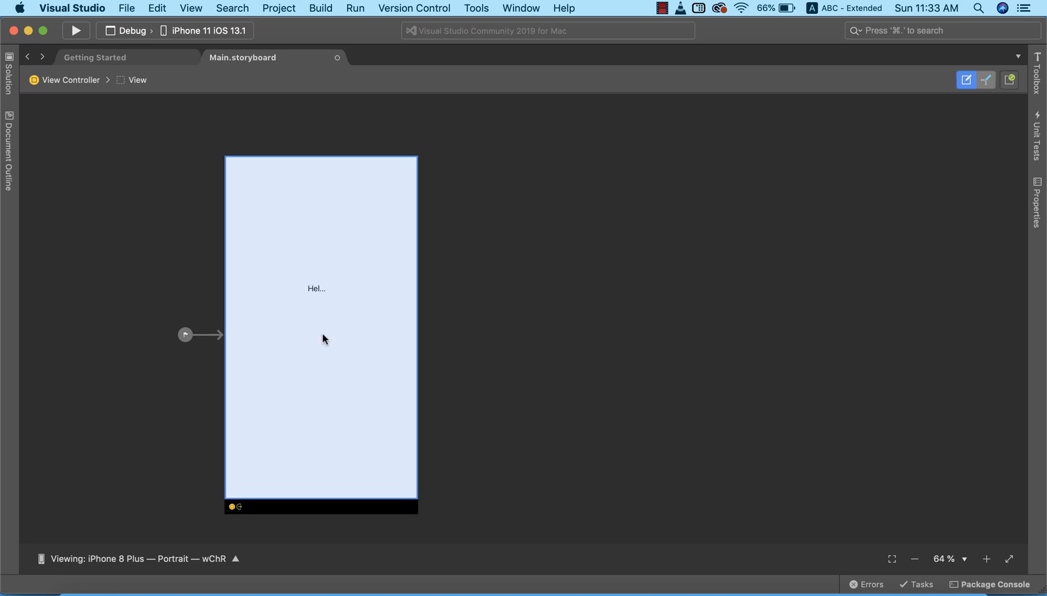
left_click(316, 288)
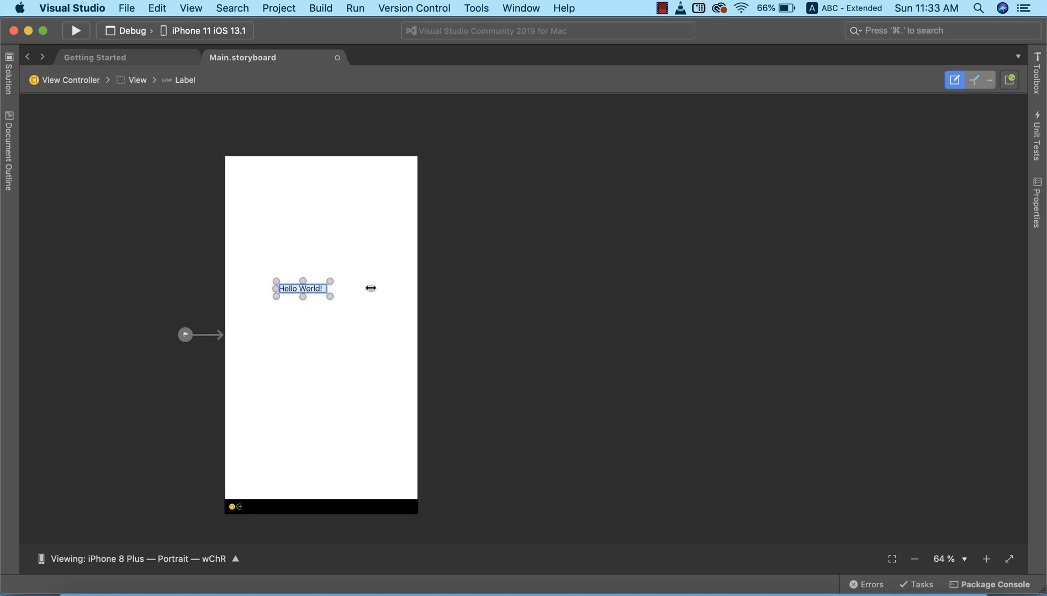
left_click_drag(332, 288, 372, 288)
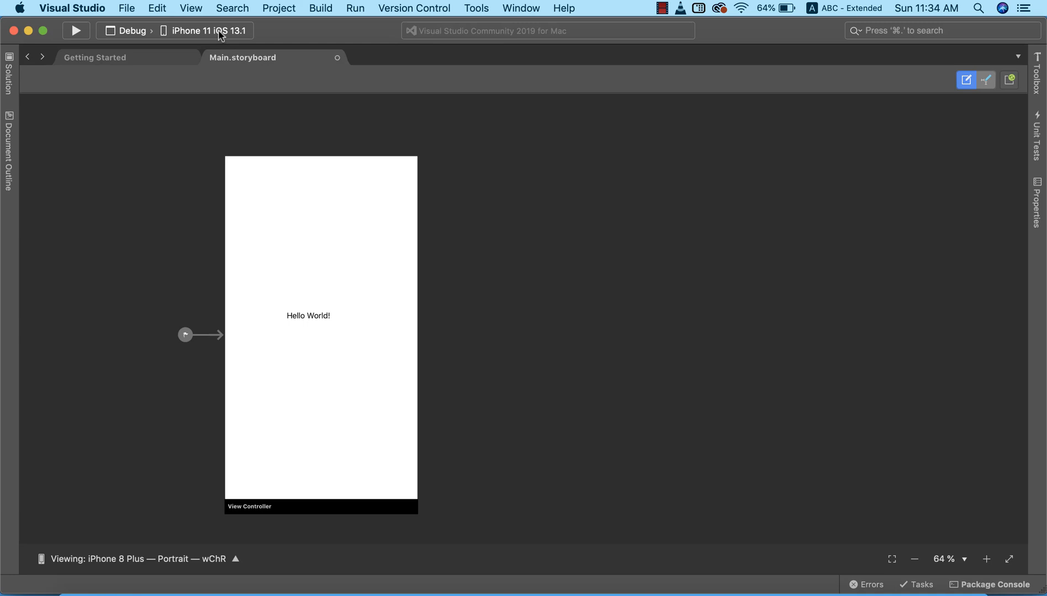
Step: Open the toolbar's simulator device dropdown
left_click(205, 30)
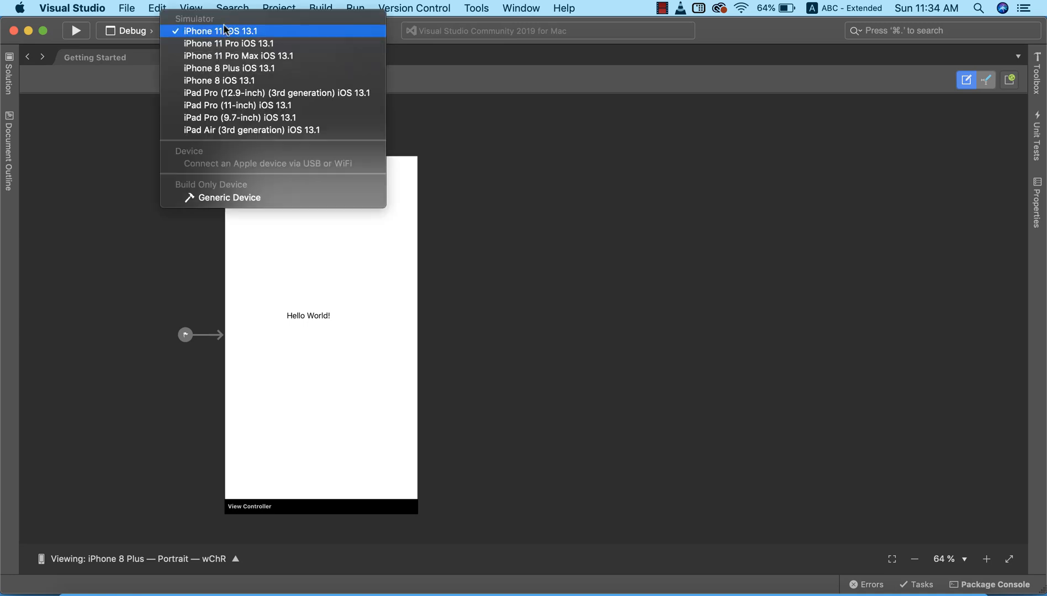
mouse_move(230, 44)
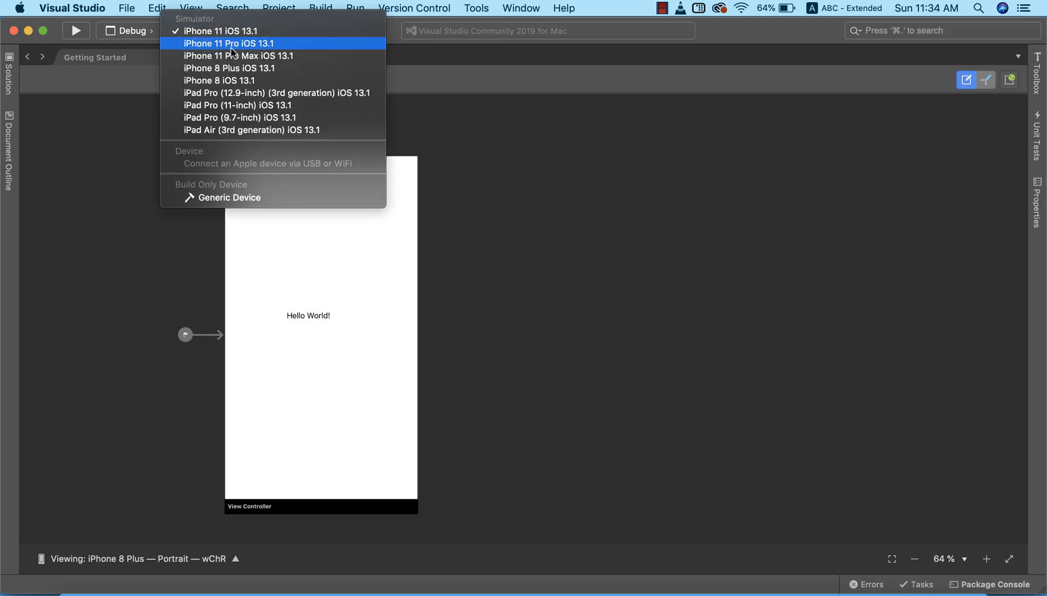
mouse_move(220, 31)
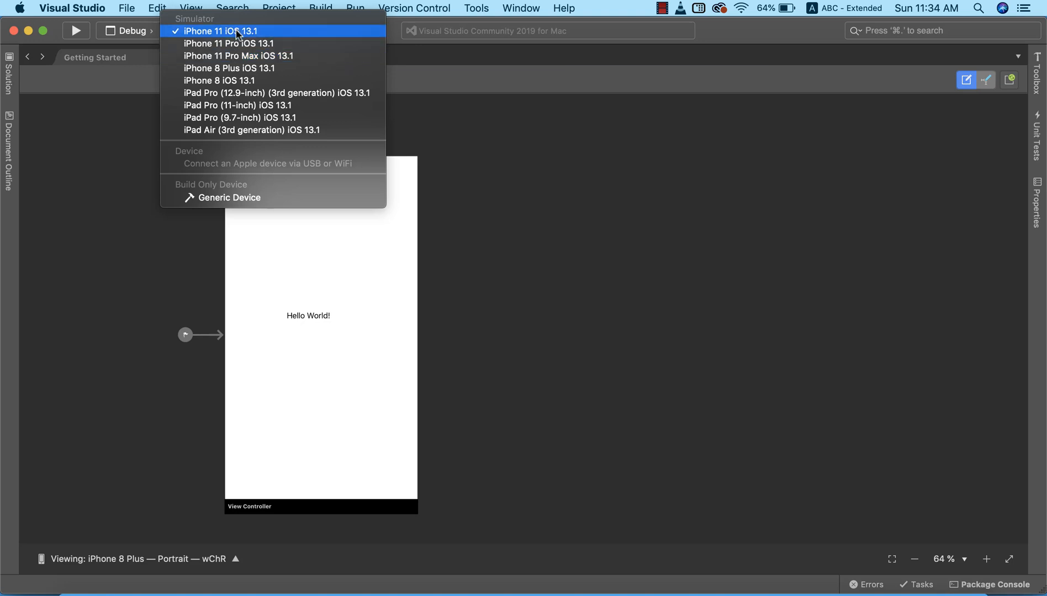
mouse_move(250, 37)
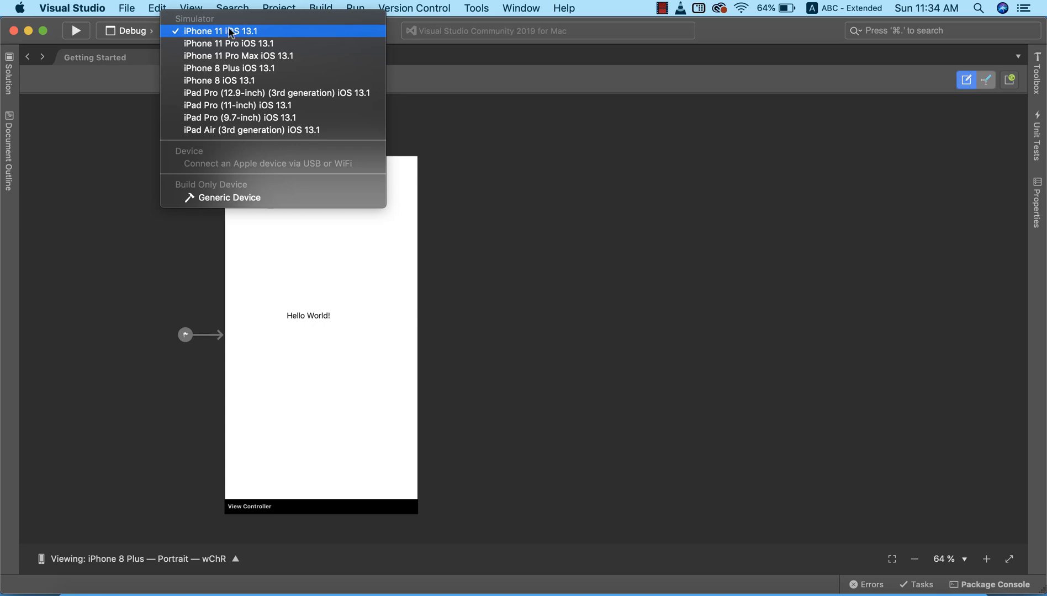
mouse_move(247, 44)
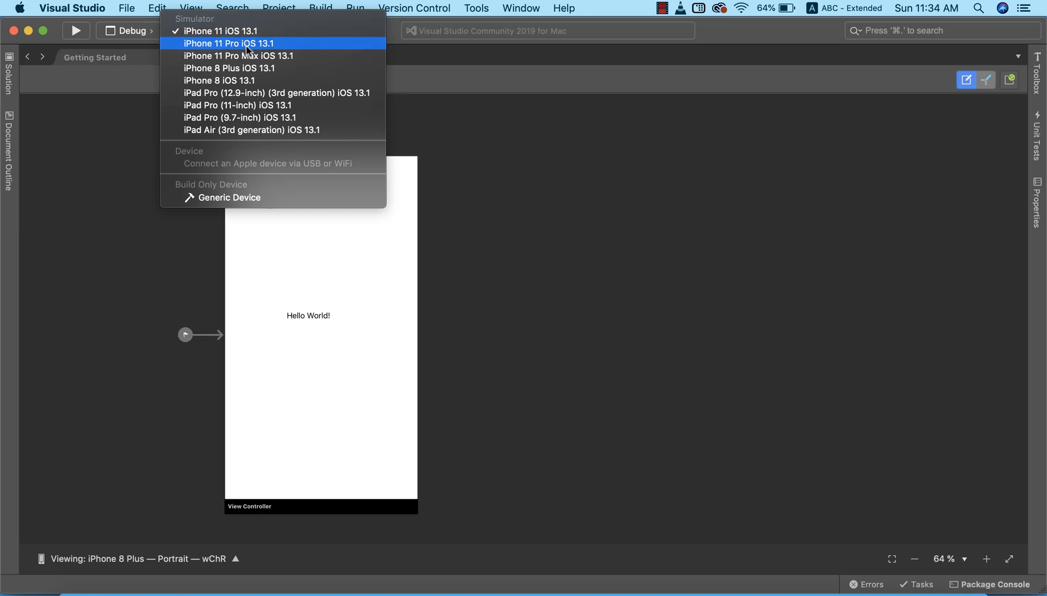
mouse_move(254, 67)
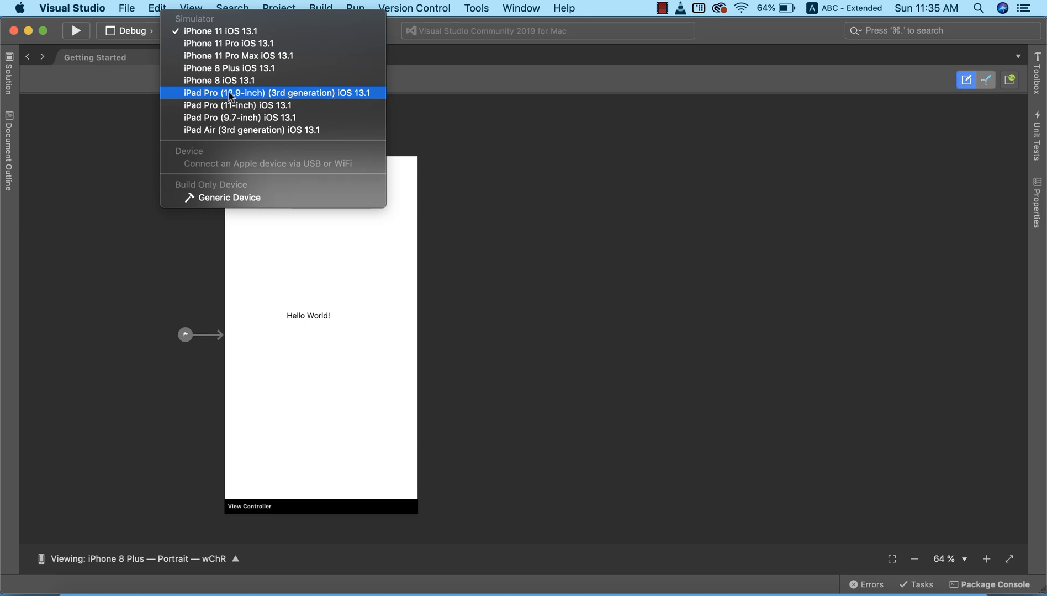
mouse_move(239, 118)
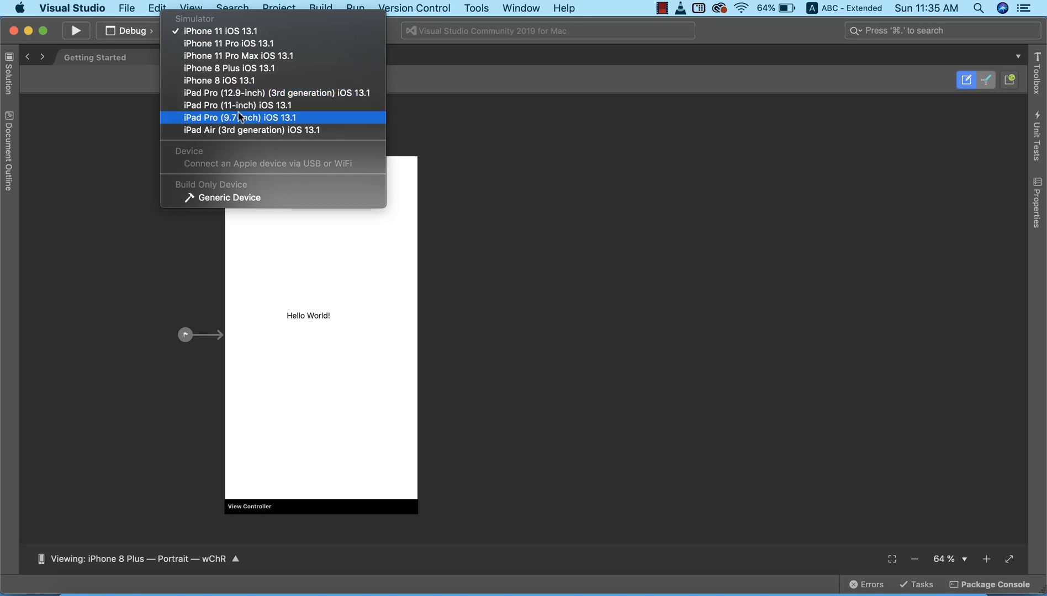
mouse_move(242, 131)
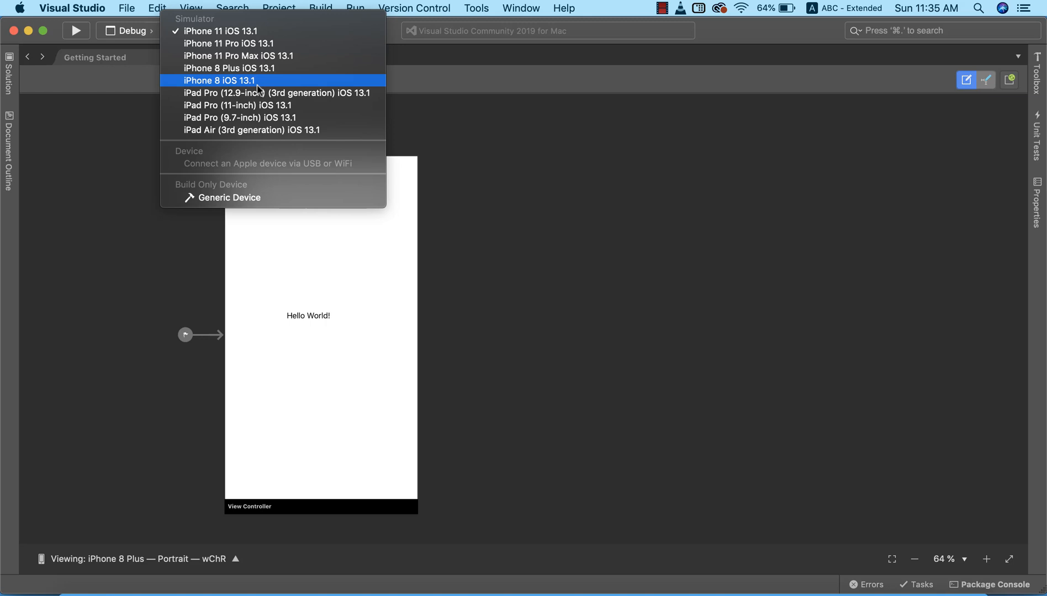
mouse_move(258, 90)
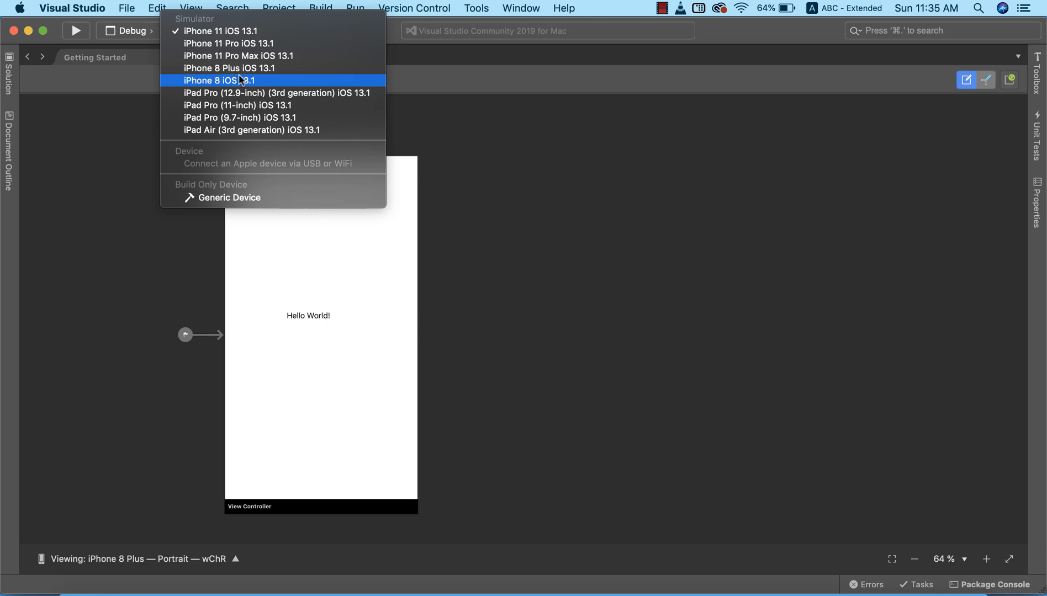
mouse_move(221, 31)
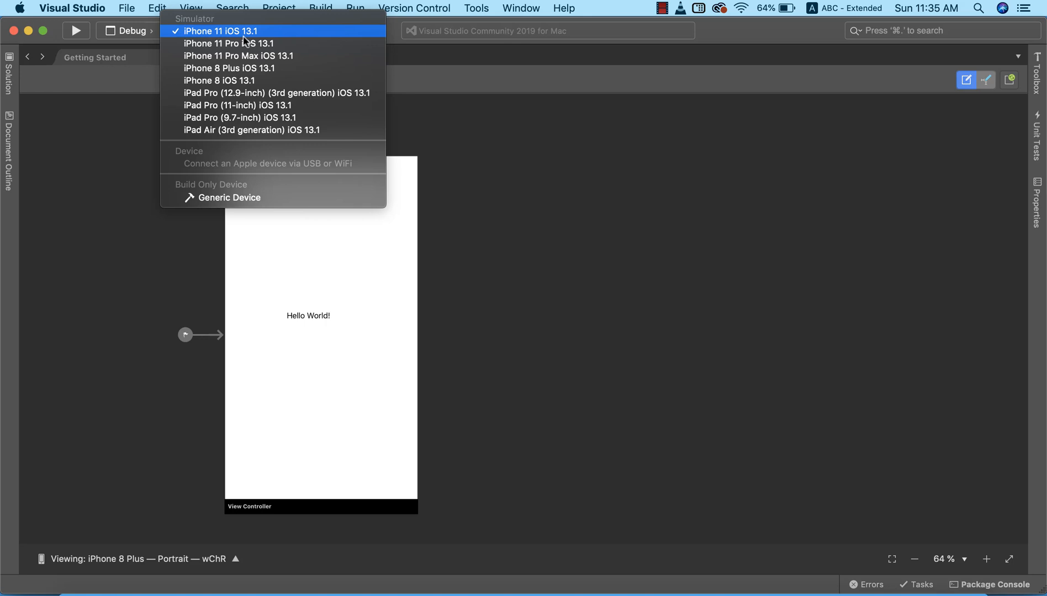
Step: Select iPhone 11 iOS 13.1 as the run target
left_click(219, 31)
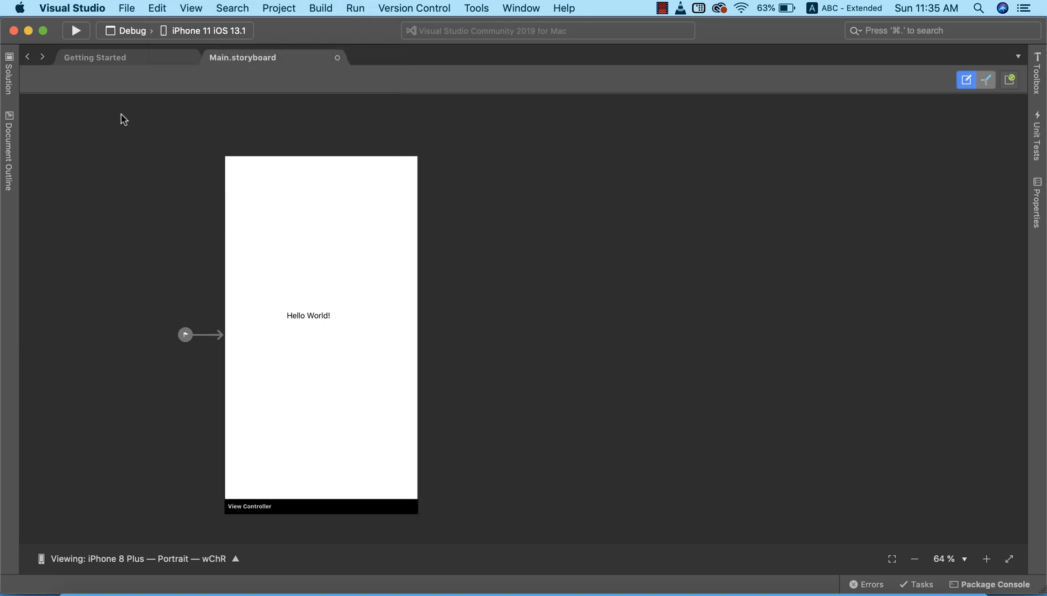
mouse_move(194, 39)
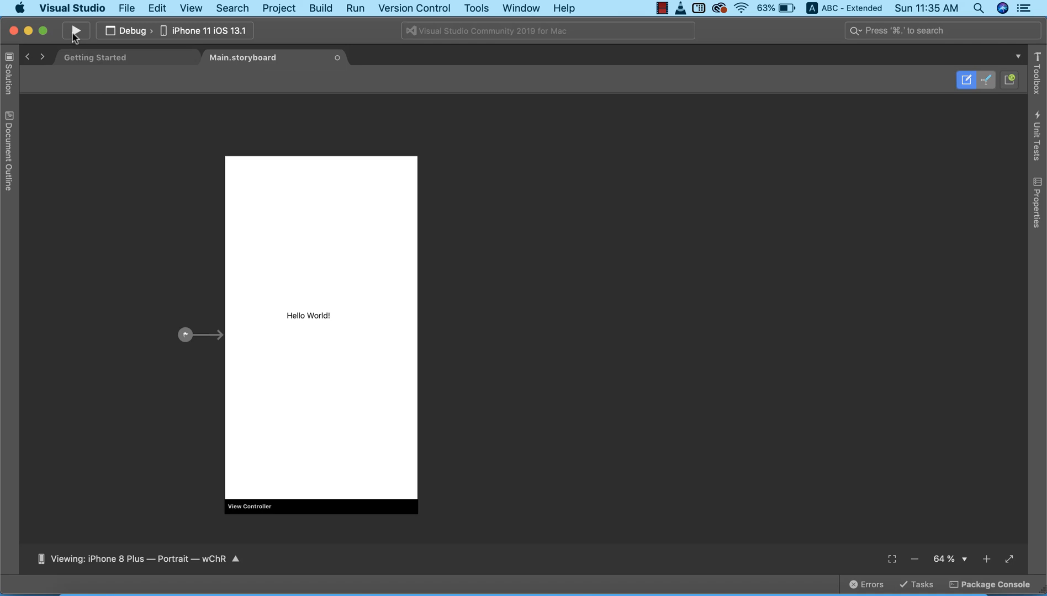
Step: Build and launch the app in the iPhone 11 iOS 13.1 Simulator
left_click(76, 30)
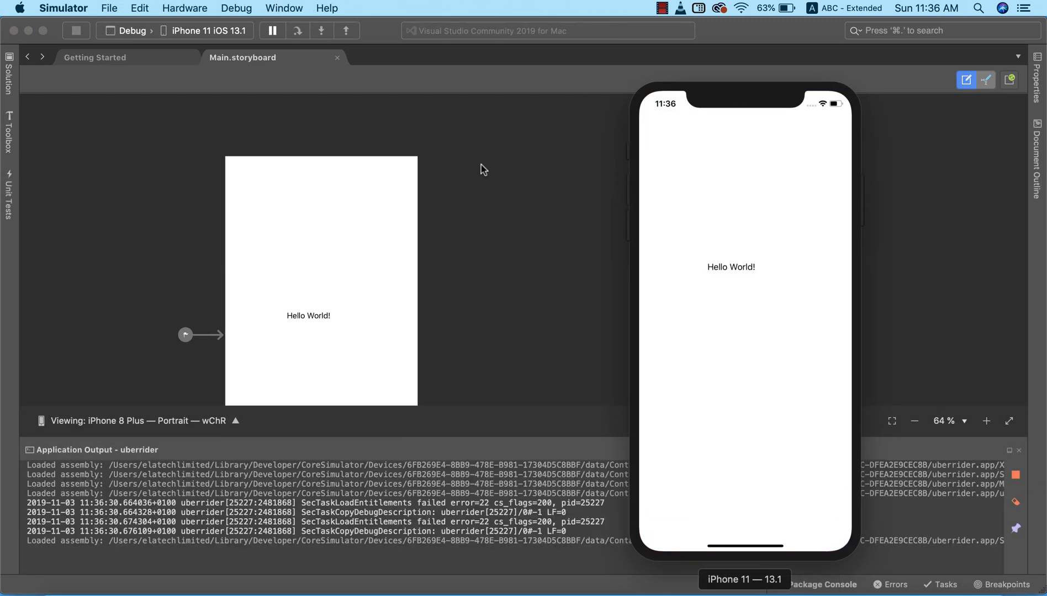
mouse_move(756, 262)
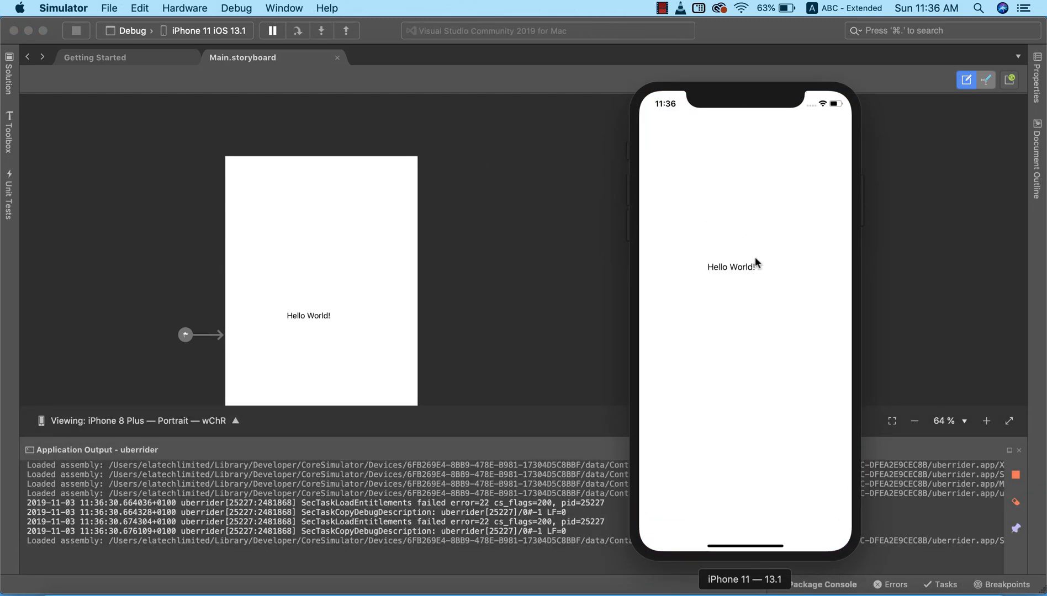
mouse_move(746, 274)
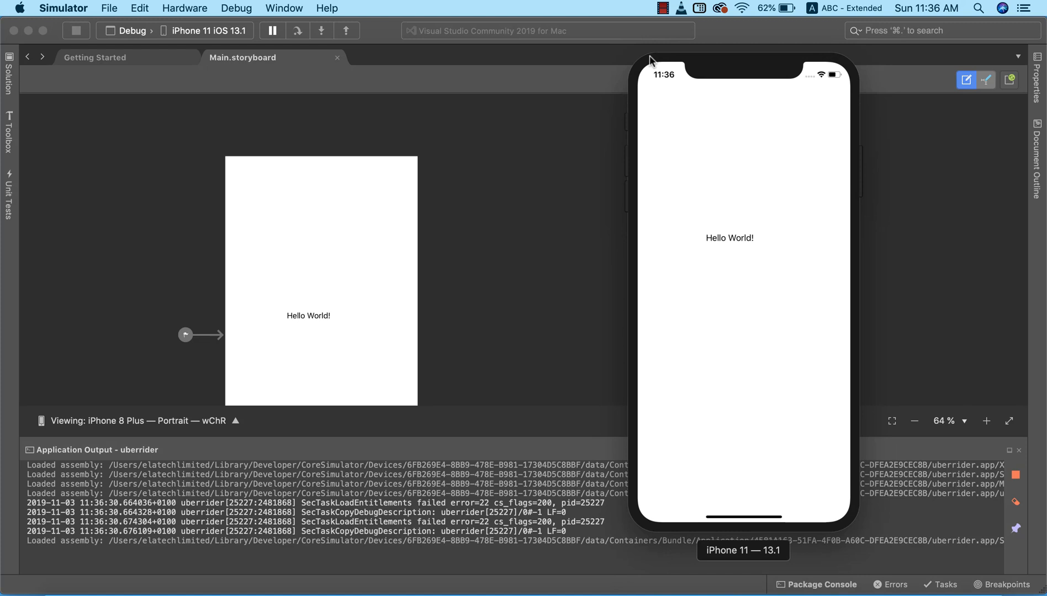
mouse_move(696, 213)
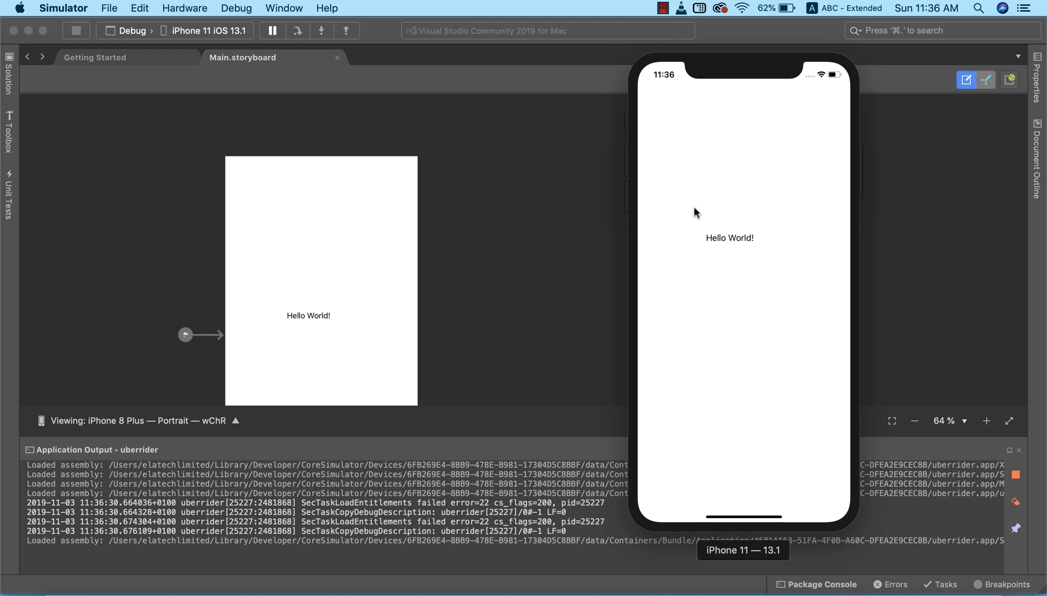